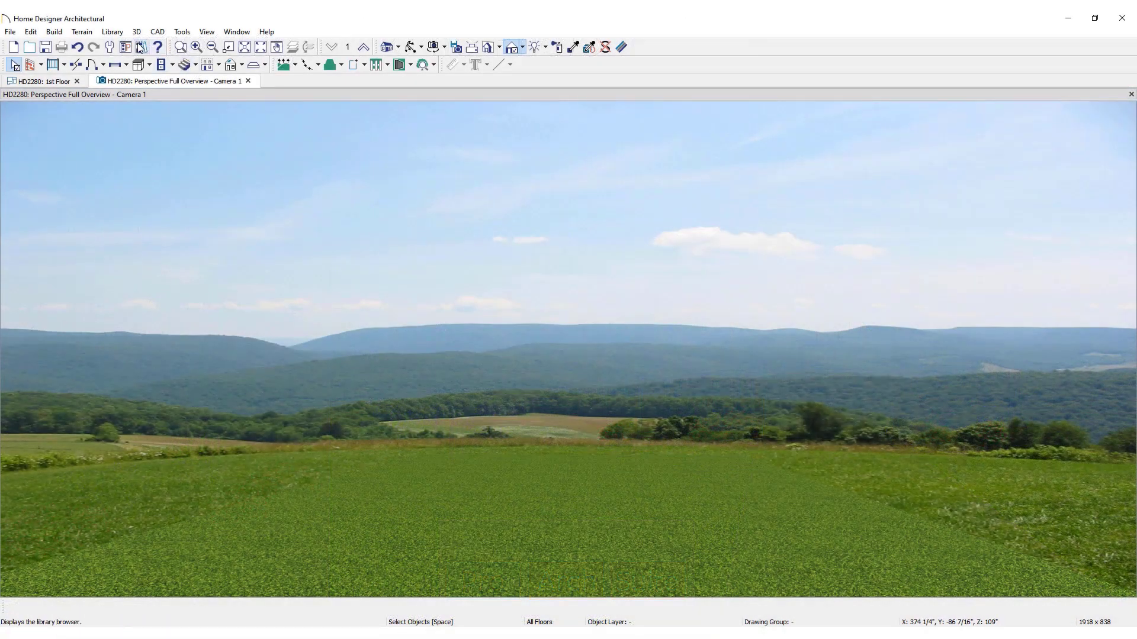
# Show the Library Browser and the User Catalog's options for adding a new item
pyautogui.click(139, 47)
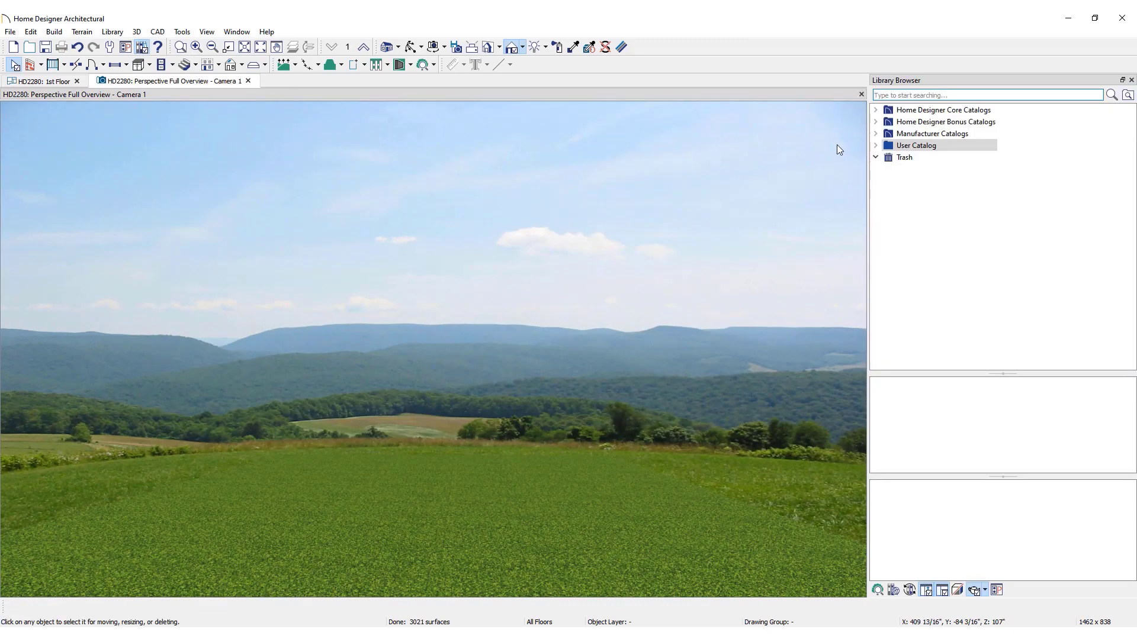
pyautogui.rightClick(915, 145)
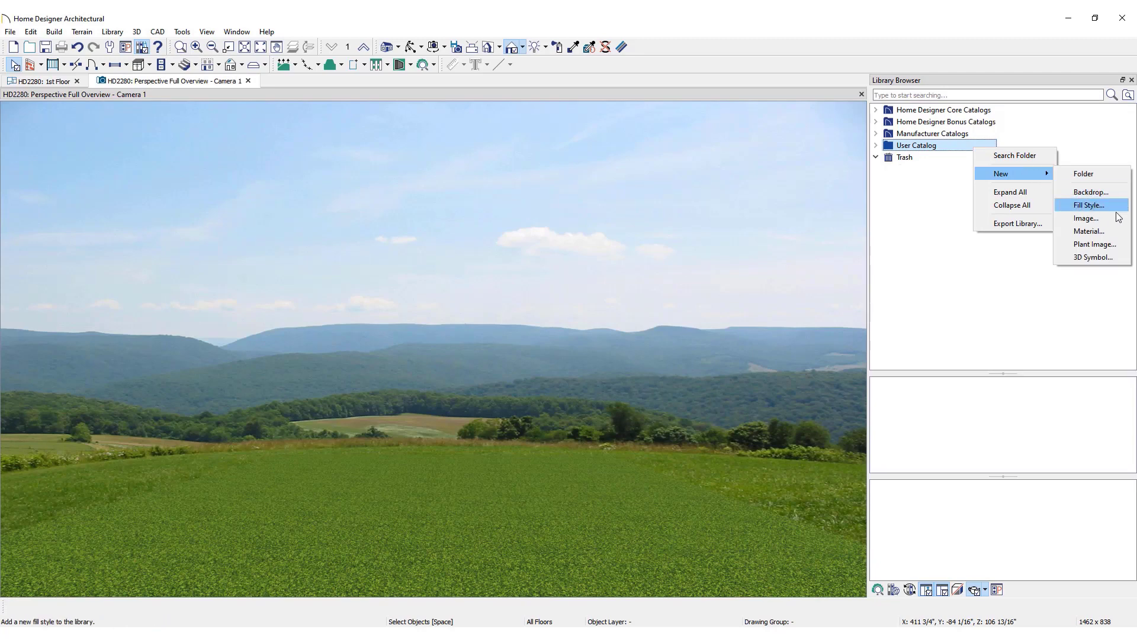
pyautogui.moveTo(1085, 218)
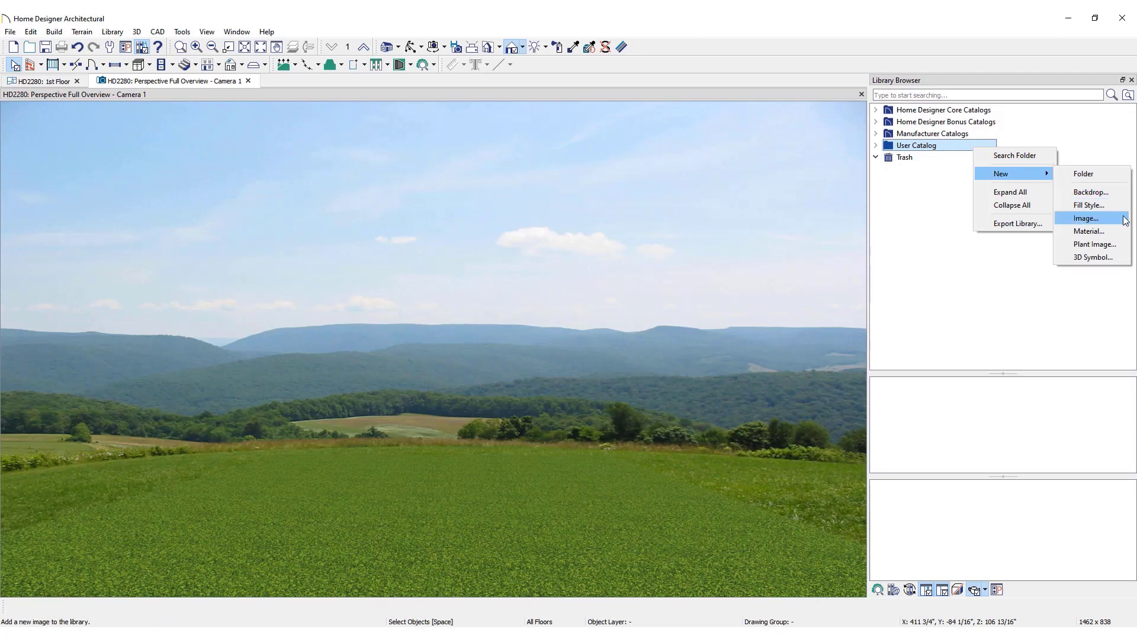
# Create a new catalog image from House-Photograph.png in the HD2280 folder
pyautogui.click(1087, 218)
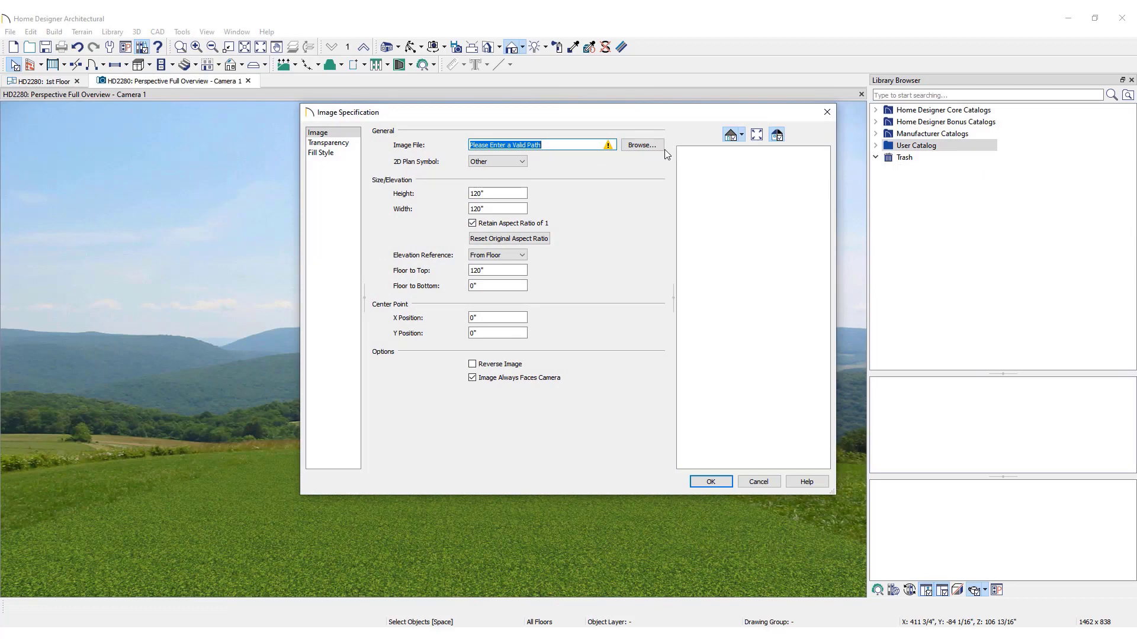
pyautogui.click(641, 144)
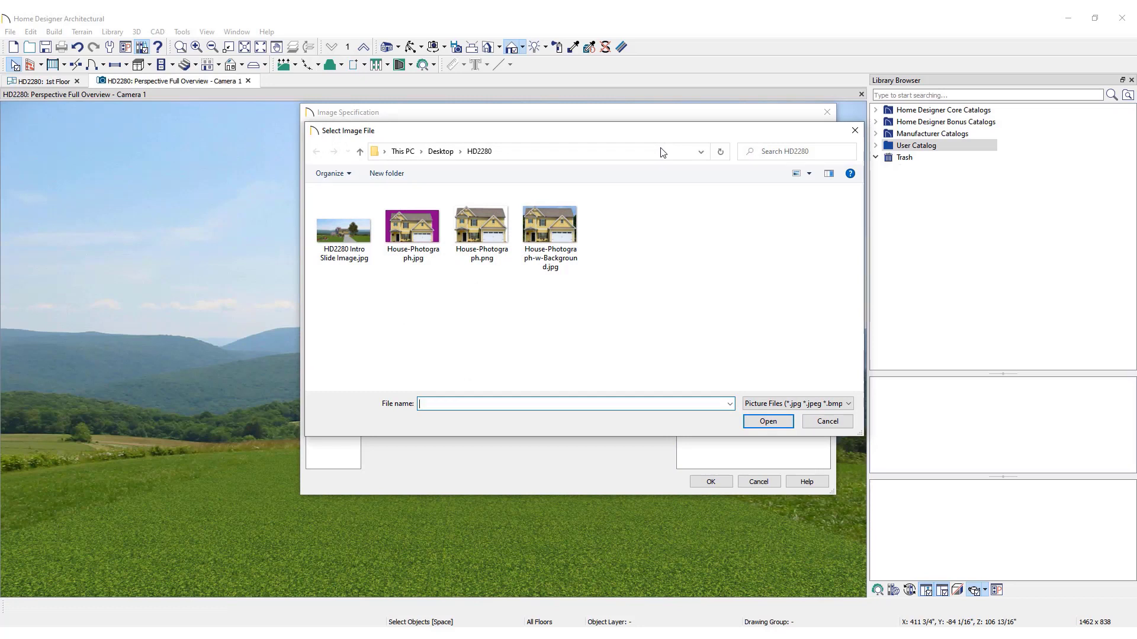
pyautogui.click(549, 225)
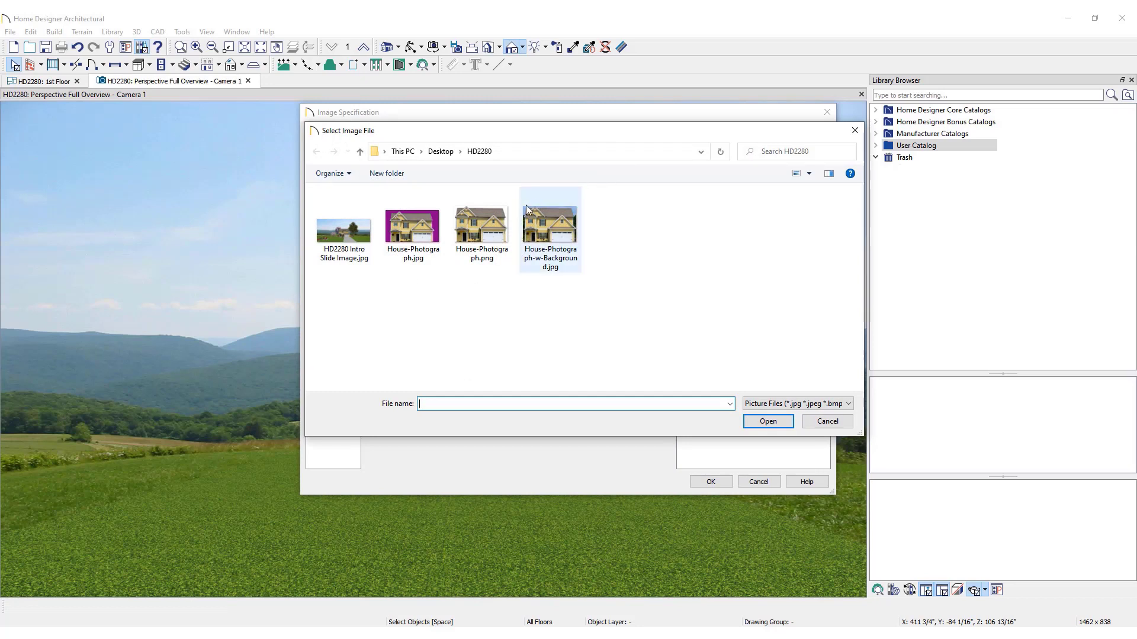
pyautogui.click(481, 224)
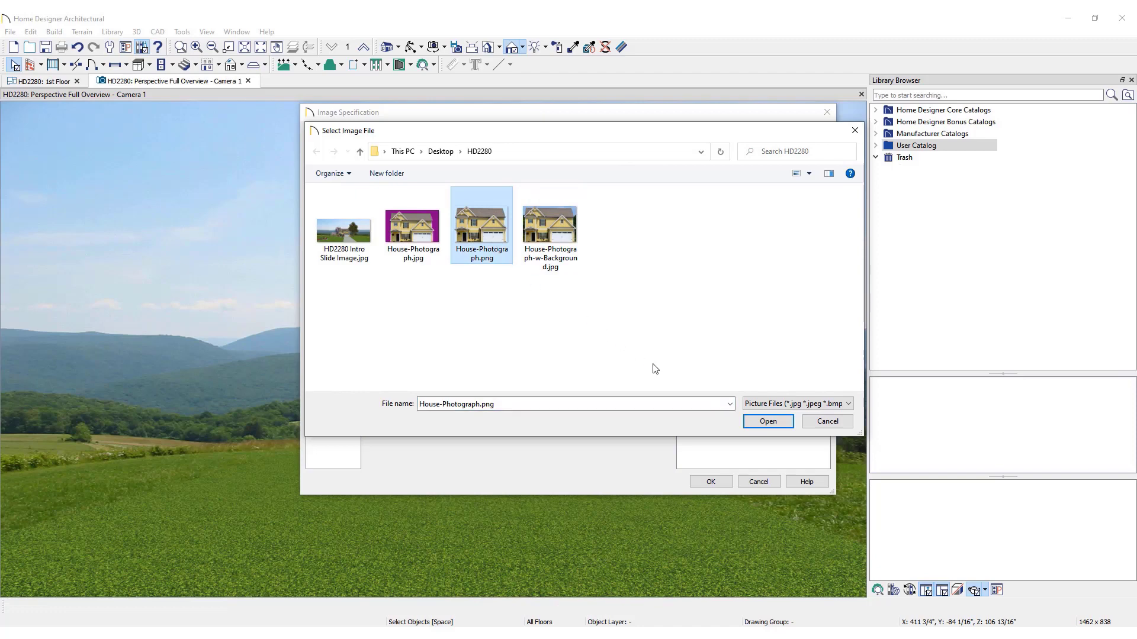
pyautogui.click(768, 422)
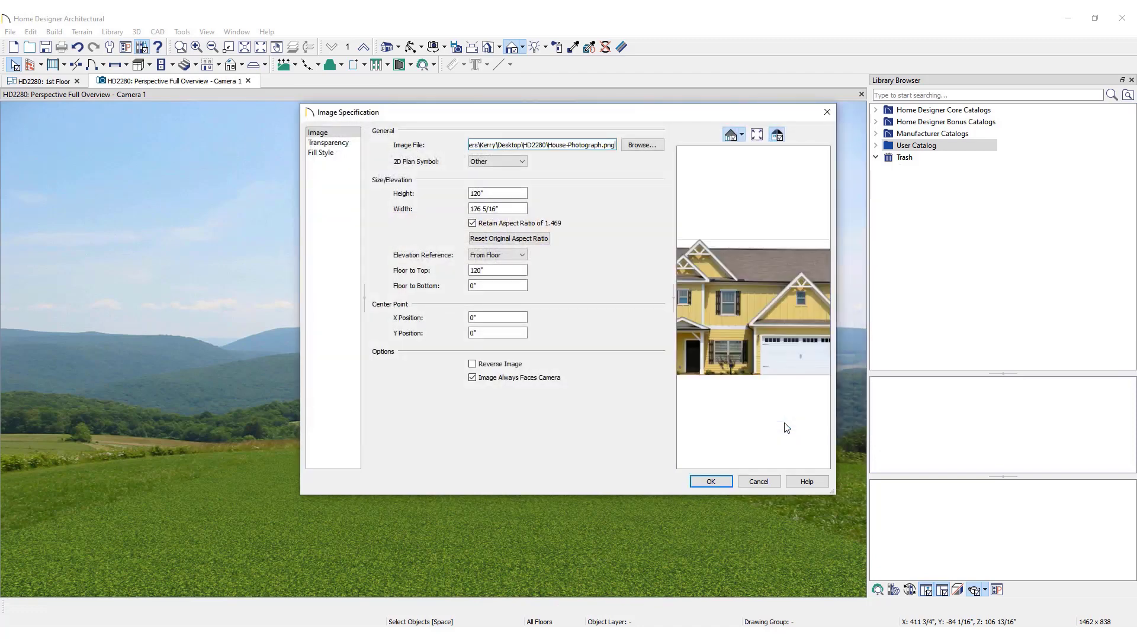
pyautogui.moveTo(535, 389)
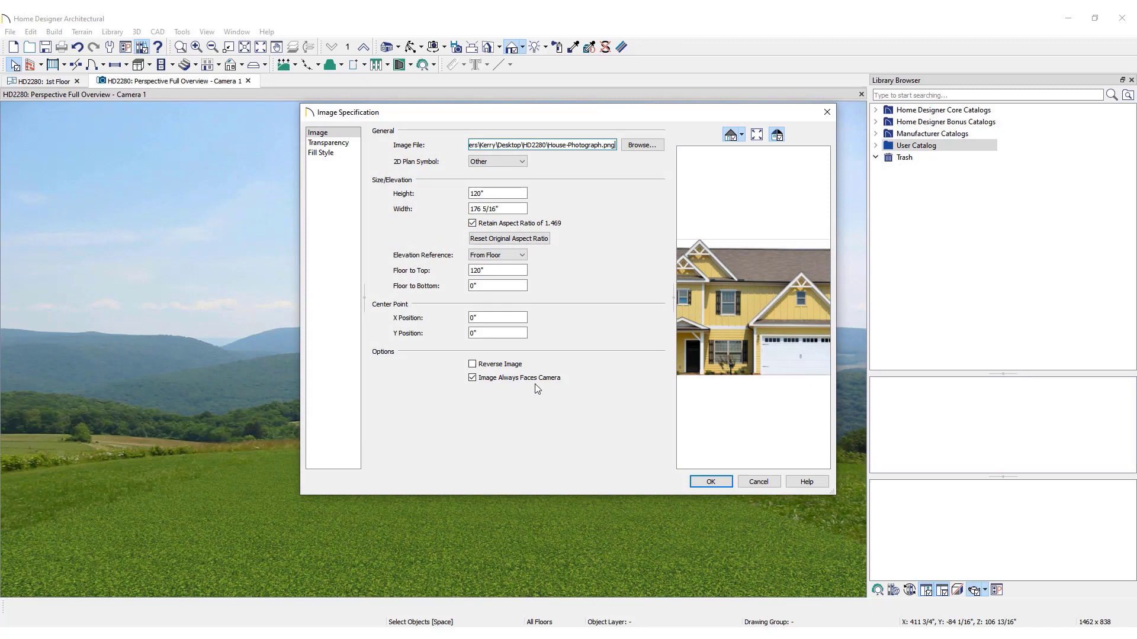
pyautogui.moveTo(491, 389)
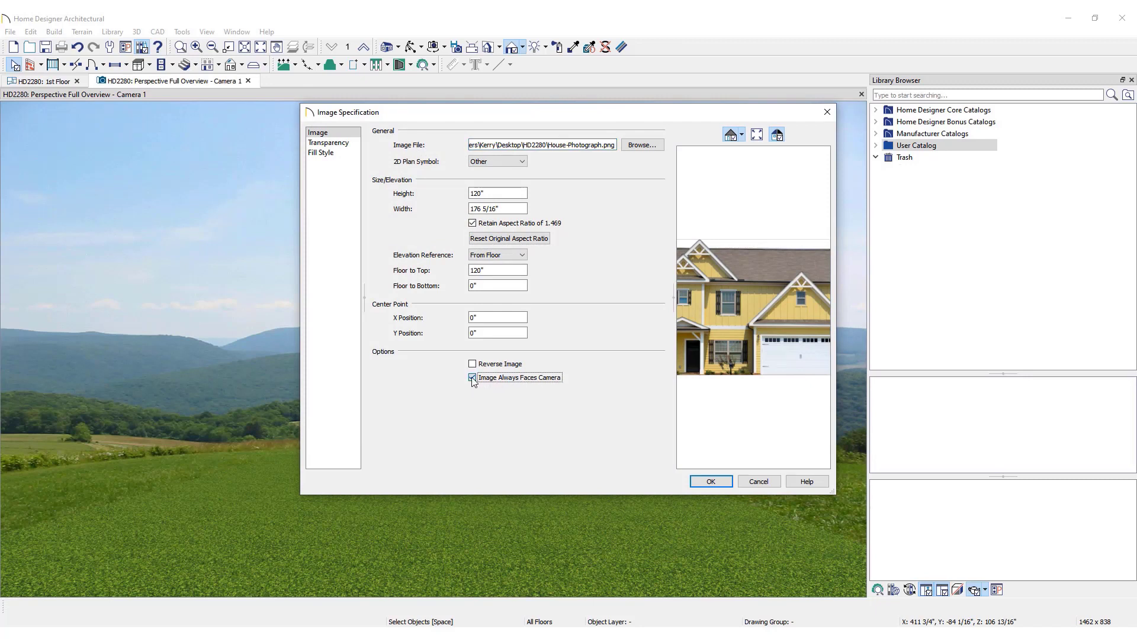
# Make the image 240" tall from terrain, not always facing the camera, and save it to the catalog
pyautogui.click(473, 376)
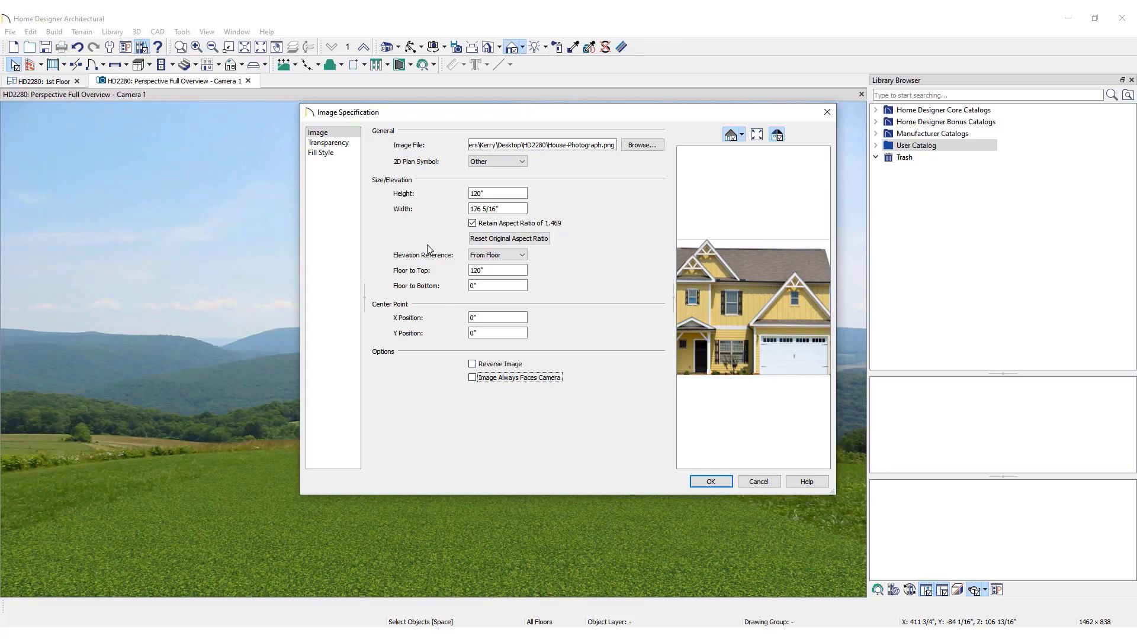
pyautogui.moveTo(408, 201)
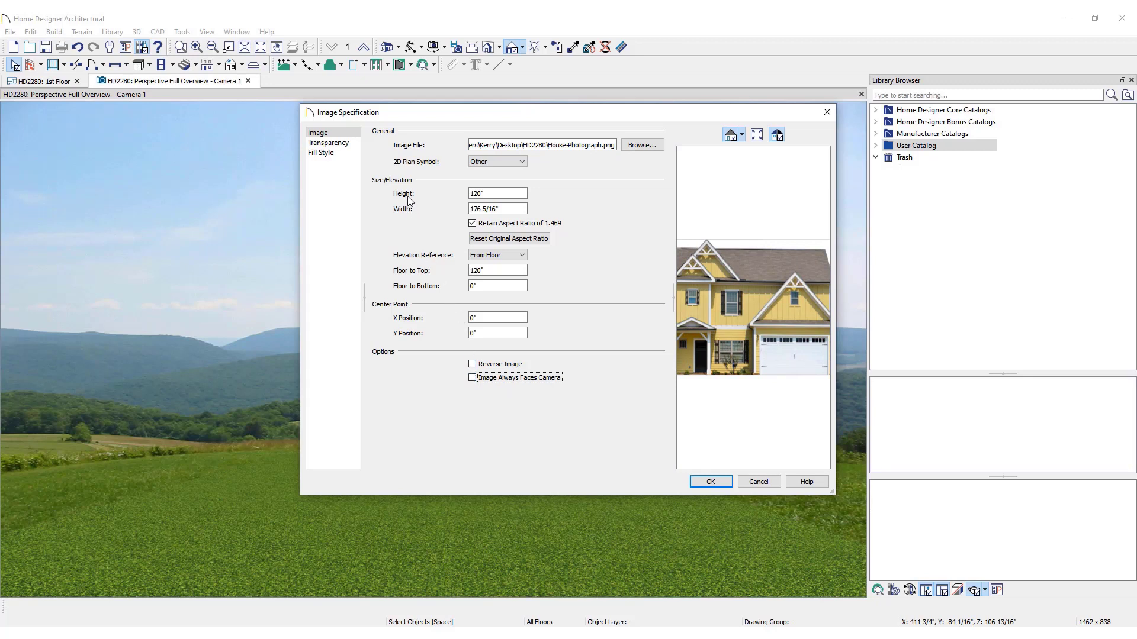
pyautogui.tripleClick(496, 193)
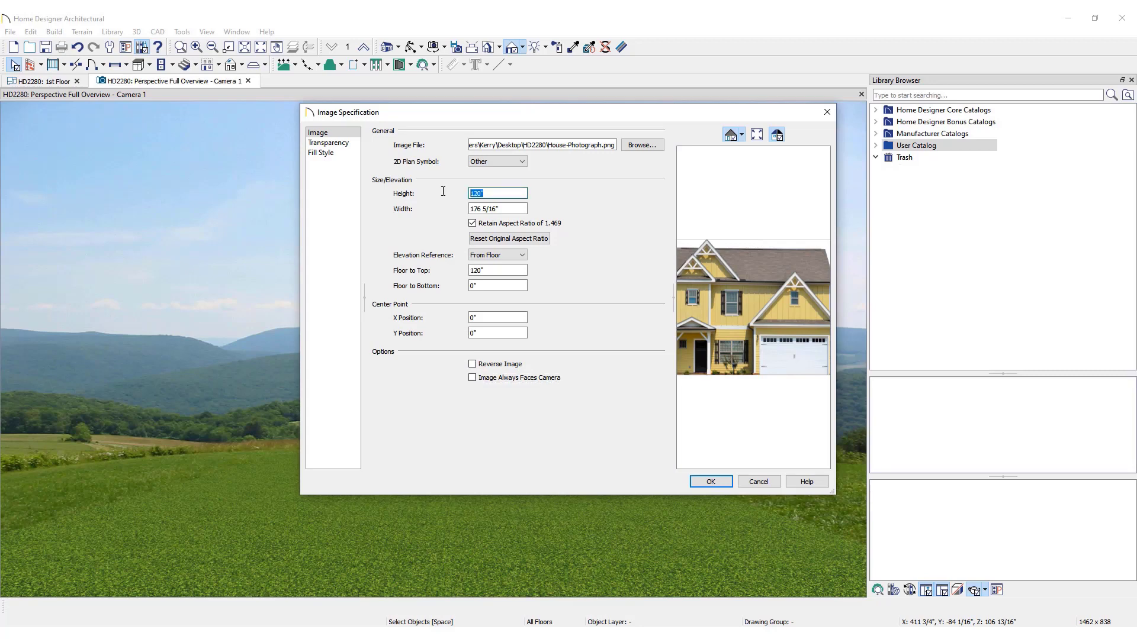
pyautogui.write('240"')
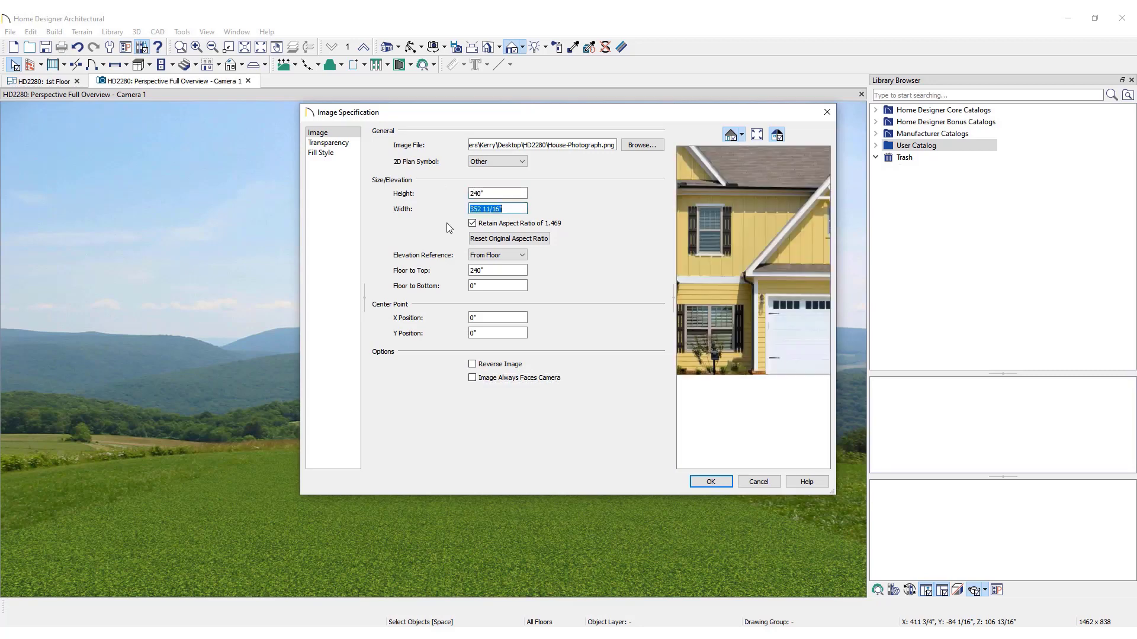
pyautogui.click(521, 254)
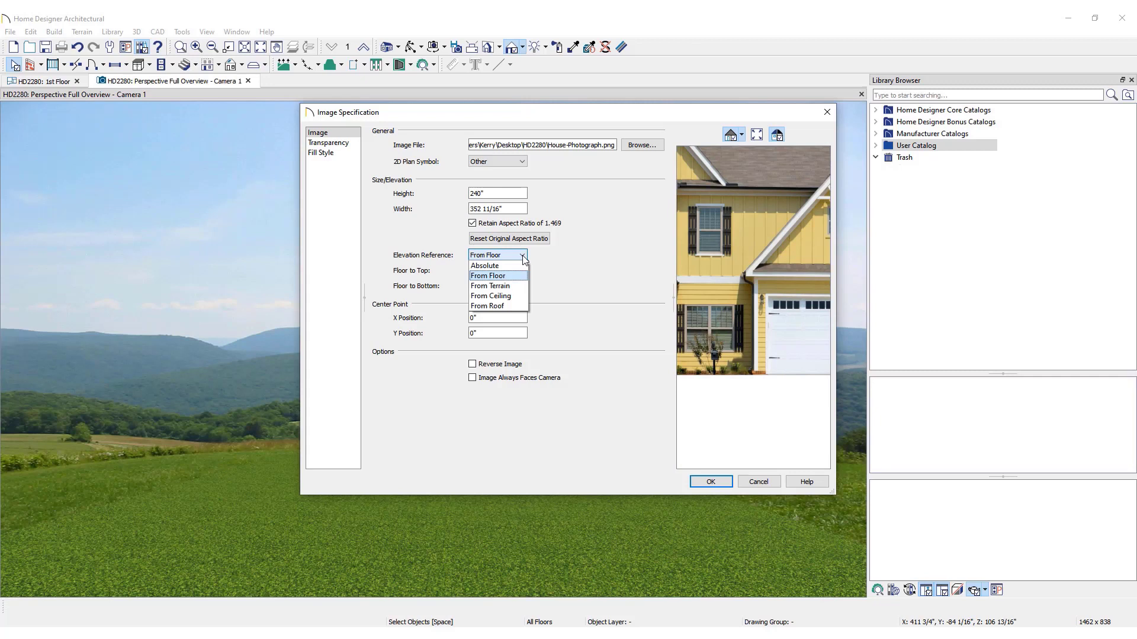
pyautogui.click(489, 285)
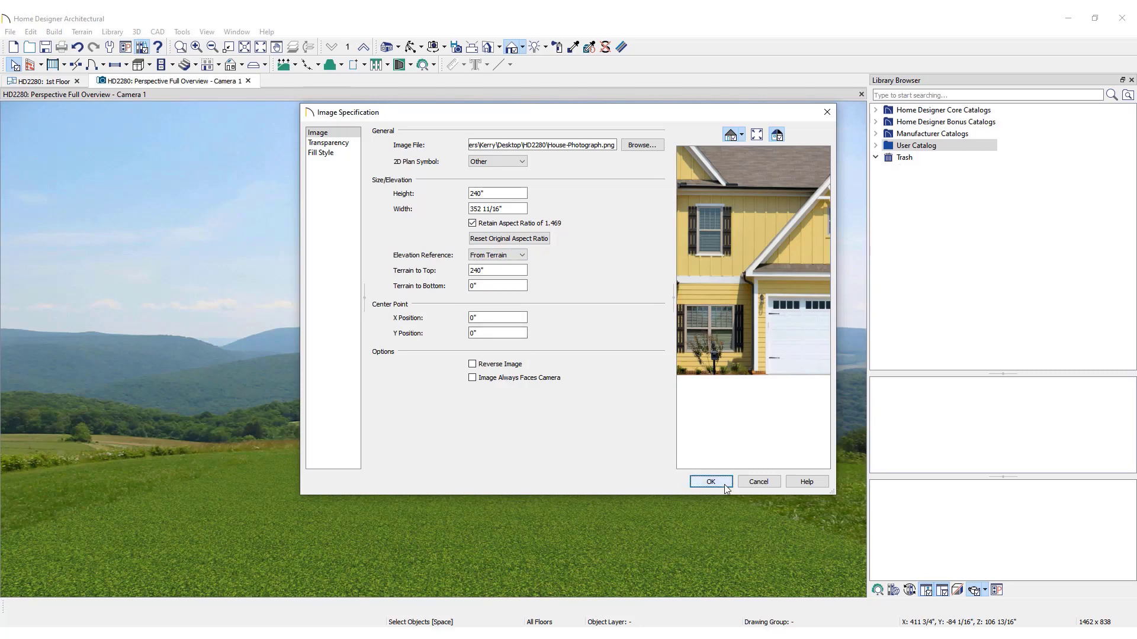
pyautogui.click(709, 482)
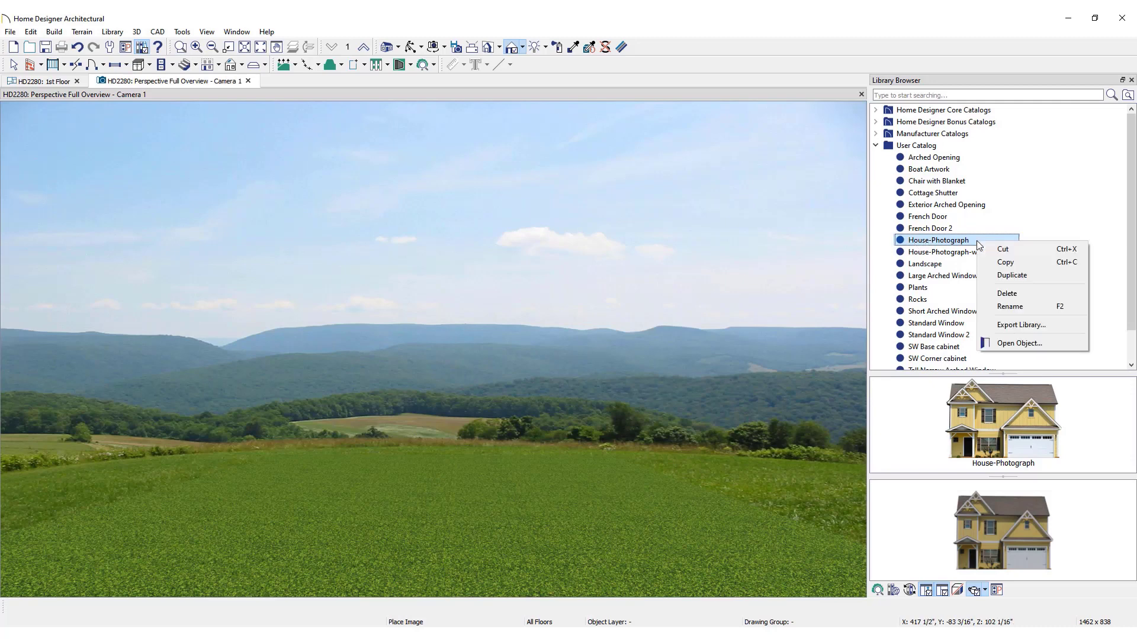
pyautogui.moveTo(1009, 305)
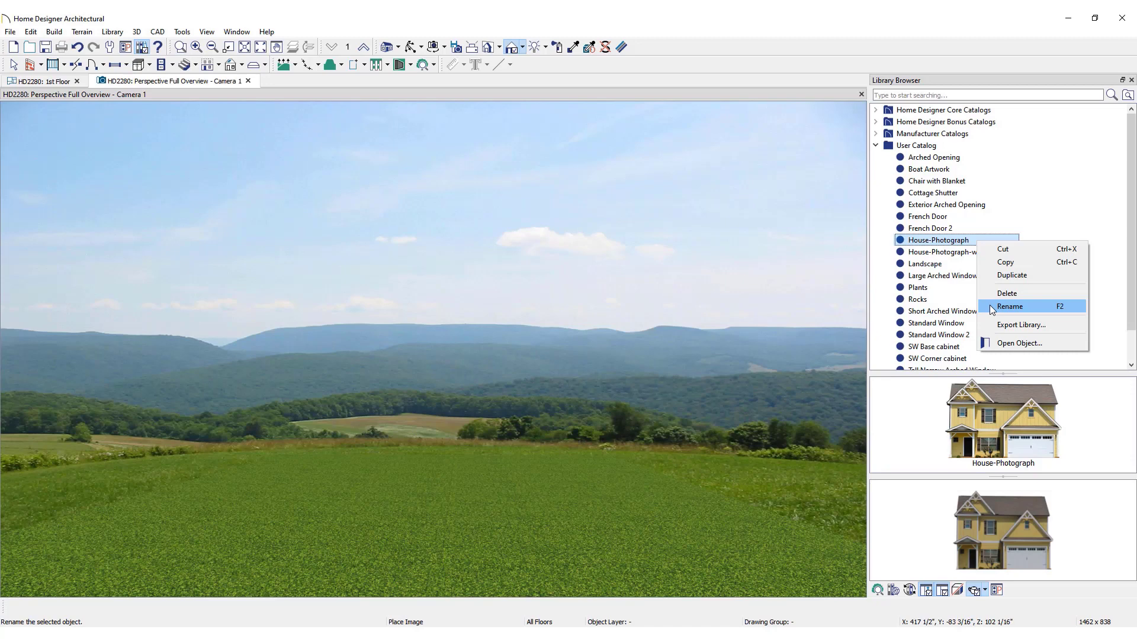
# Select the House-Photograph entry in the User Catalog for placement
pyautogui.click(1009, 305)
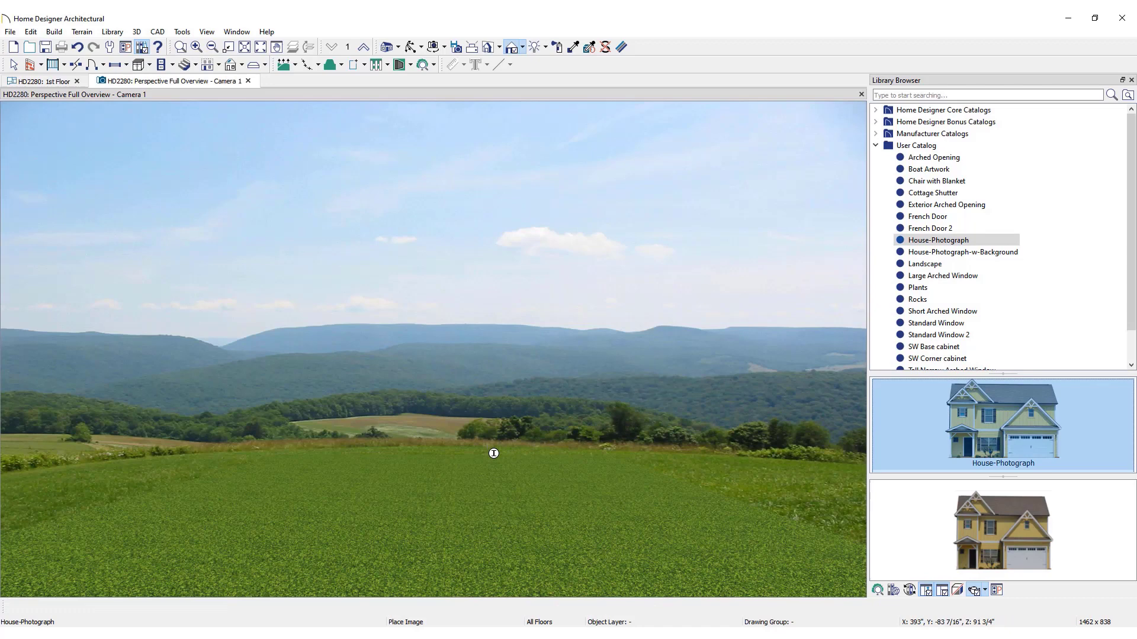
# Place the house photo on the terrain and select House-Photograph-w-Background
pyautogui.click(493, 454)
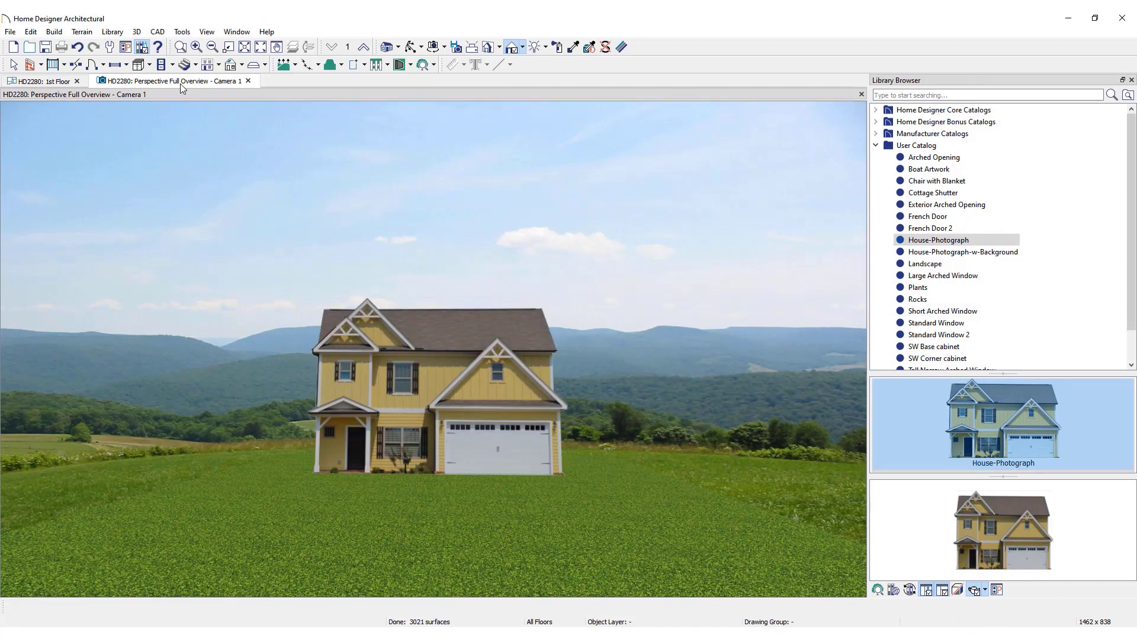
pyautogui.click(962, 252)
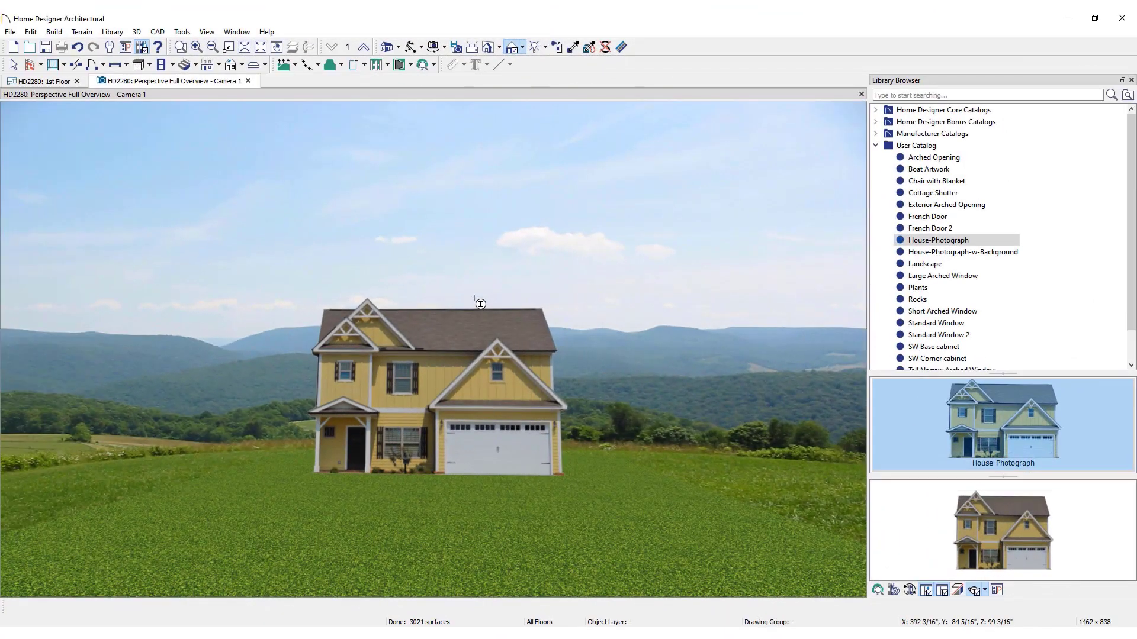
pyautogui.click(961, 251)
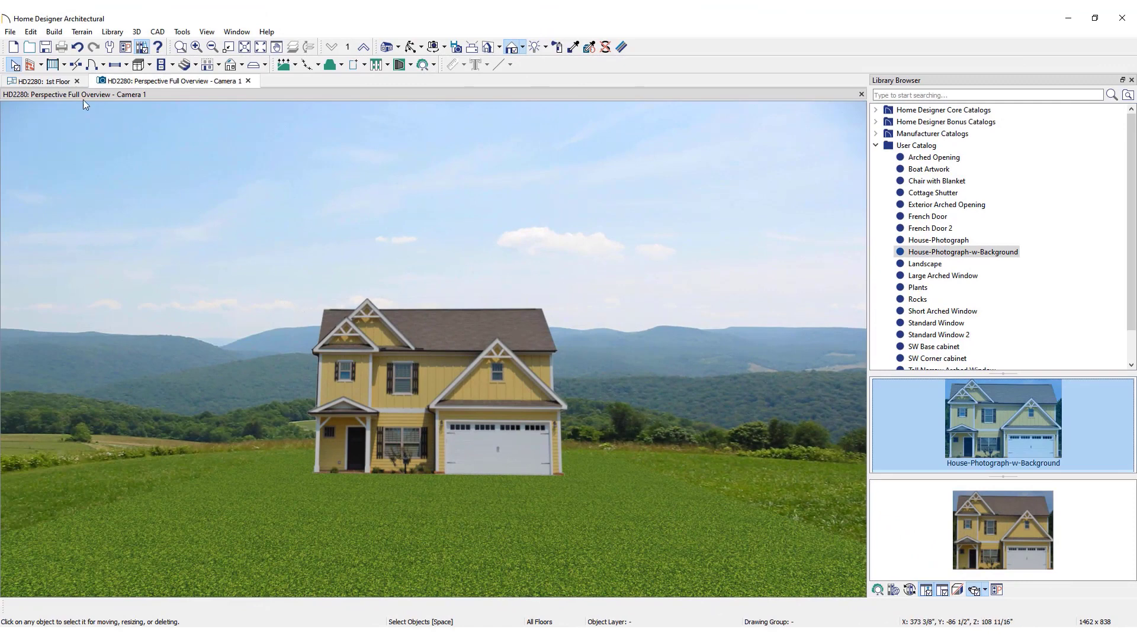
# Switch between the 1st Floor plan and the 3D overview, ending on the plan
pyautogui.click(41, 81)
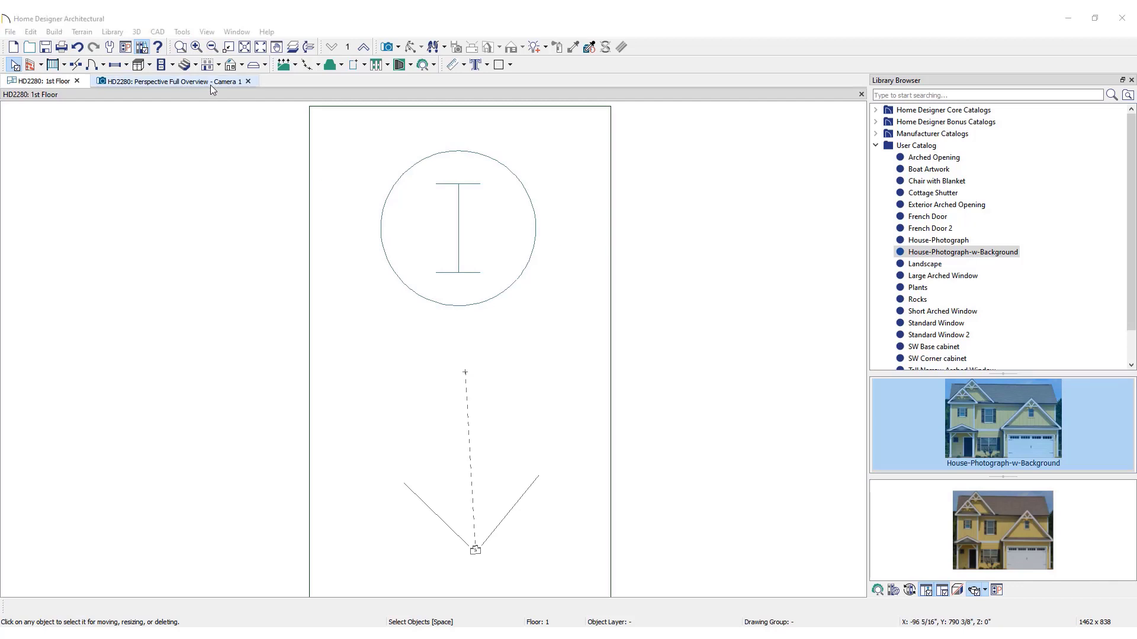
pyautogui.click(170, 81)
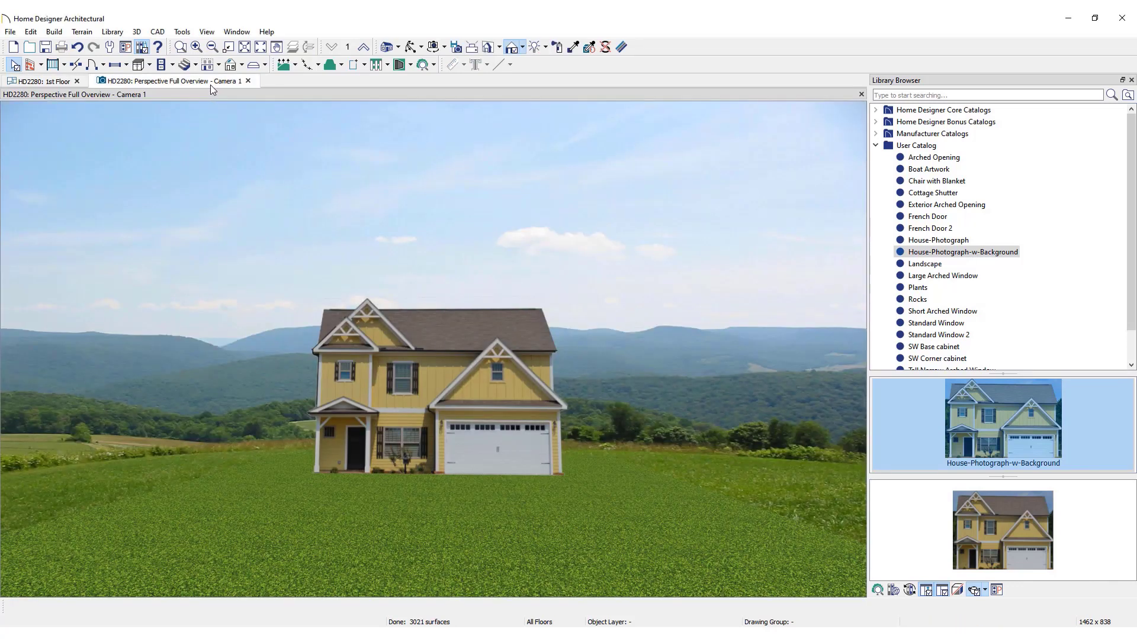
pyautogui.click(40, 81)
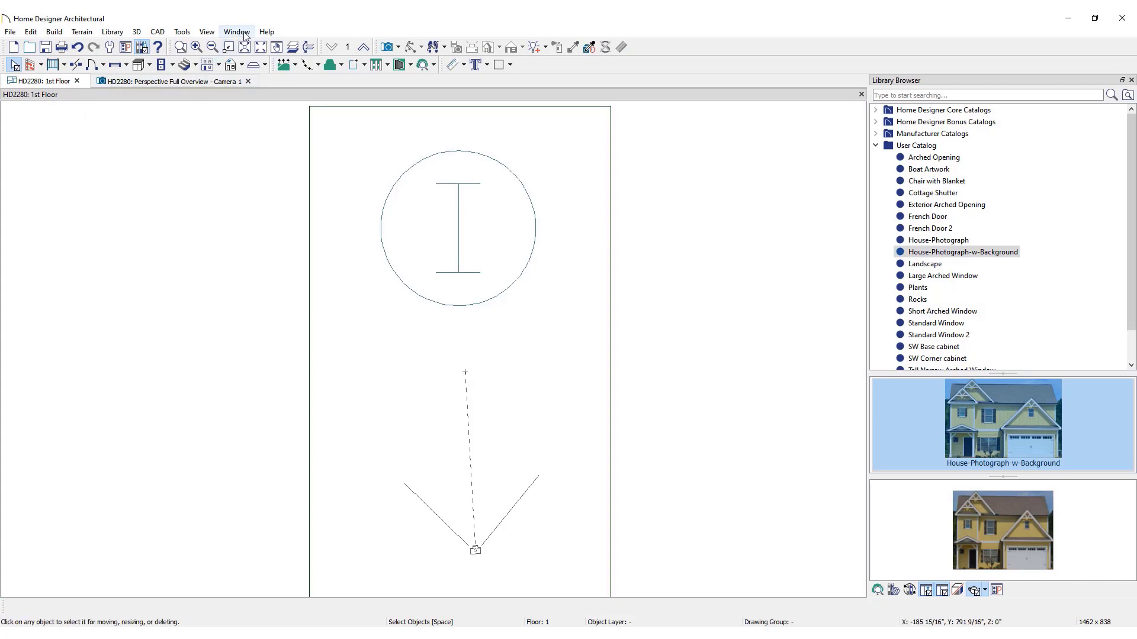
# Tile the plan and 3D view vertically, then search the library for euonymus shrubs
pyautogui.click(236, 31)
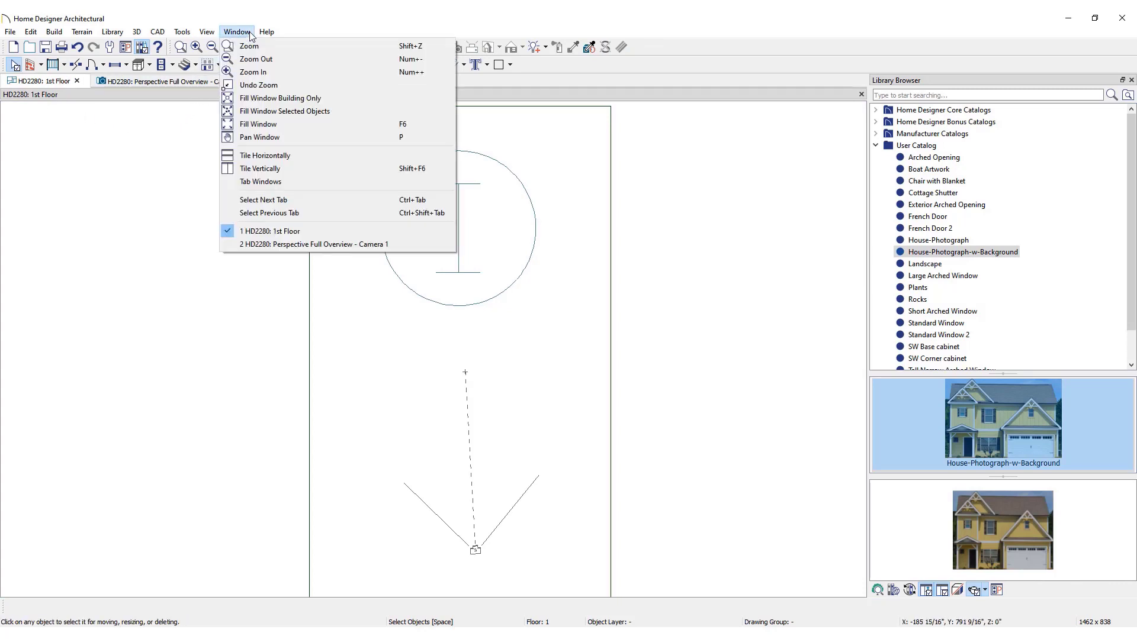
pyautogui.moveTo(293, 168)
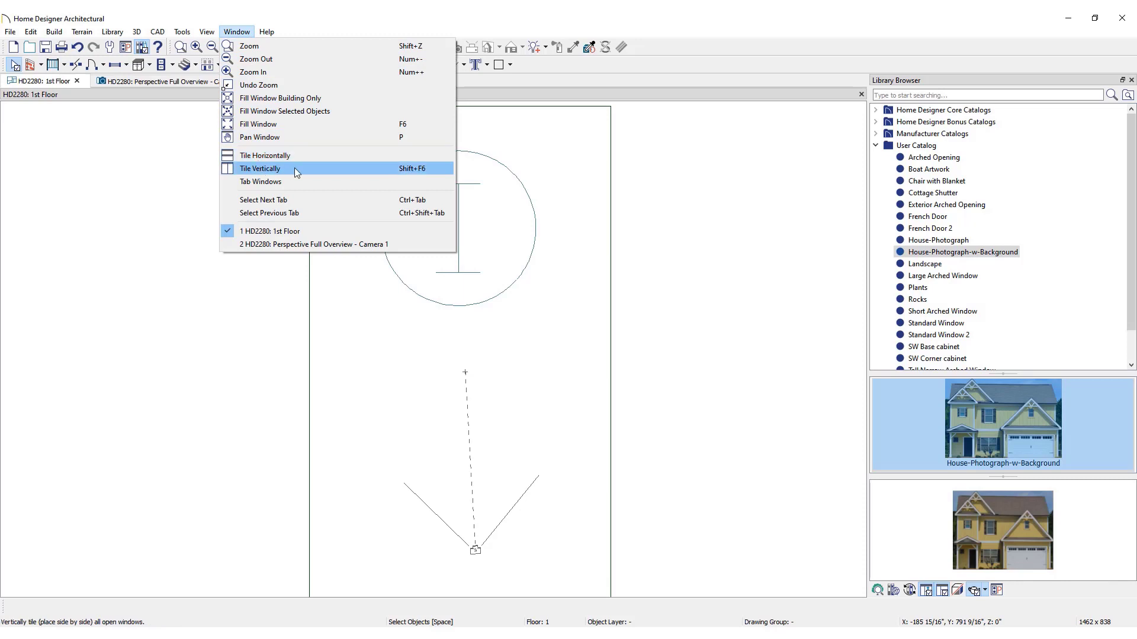
pyautogui.click(259, 168)
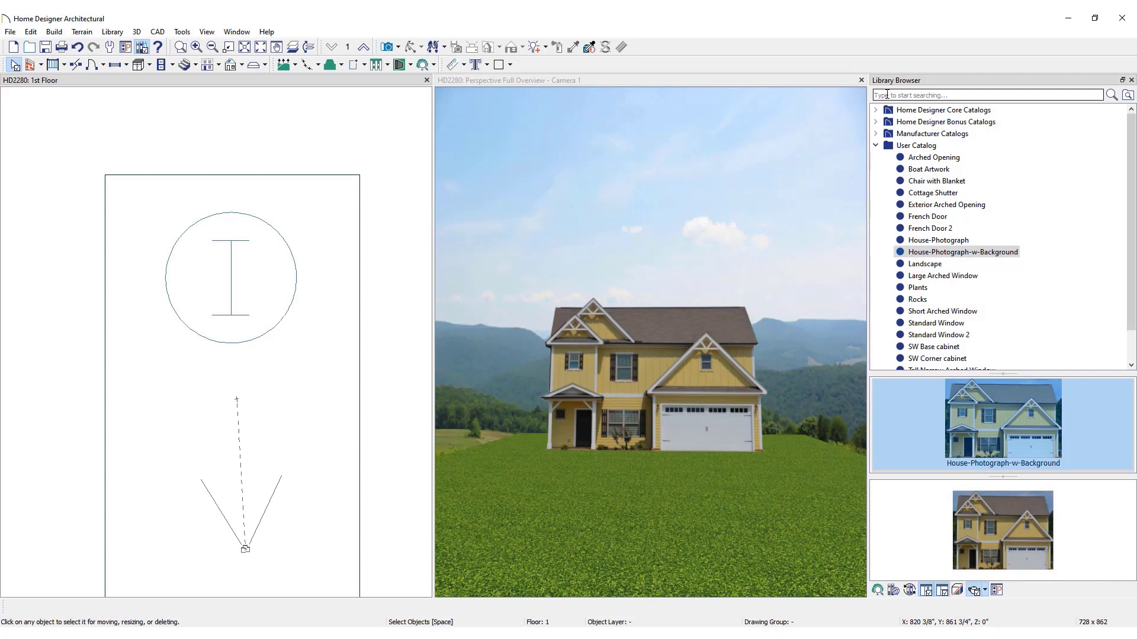
pyautogui.write('euonymus-fortune')
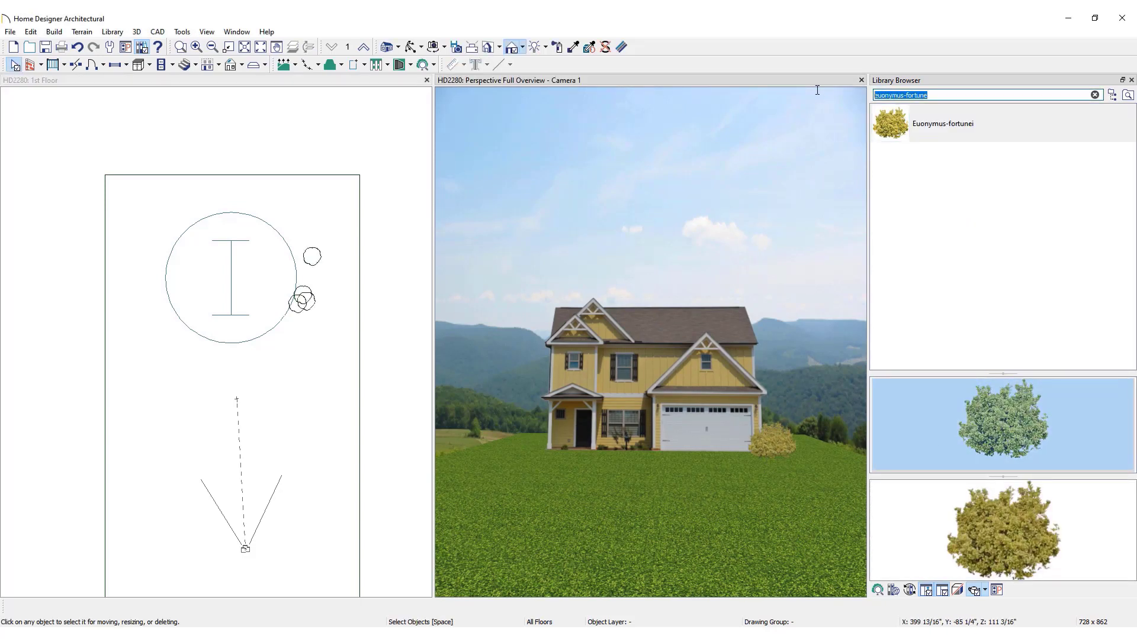
# Find dahlia hybrid in the library and plant a red dahlia in front of the house
pyautogui.write('dahlia hybrid')
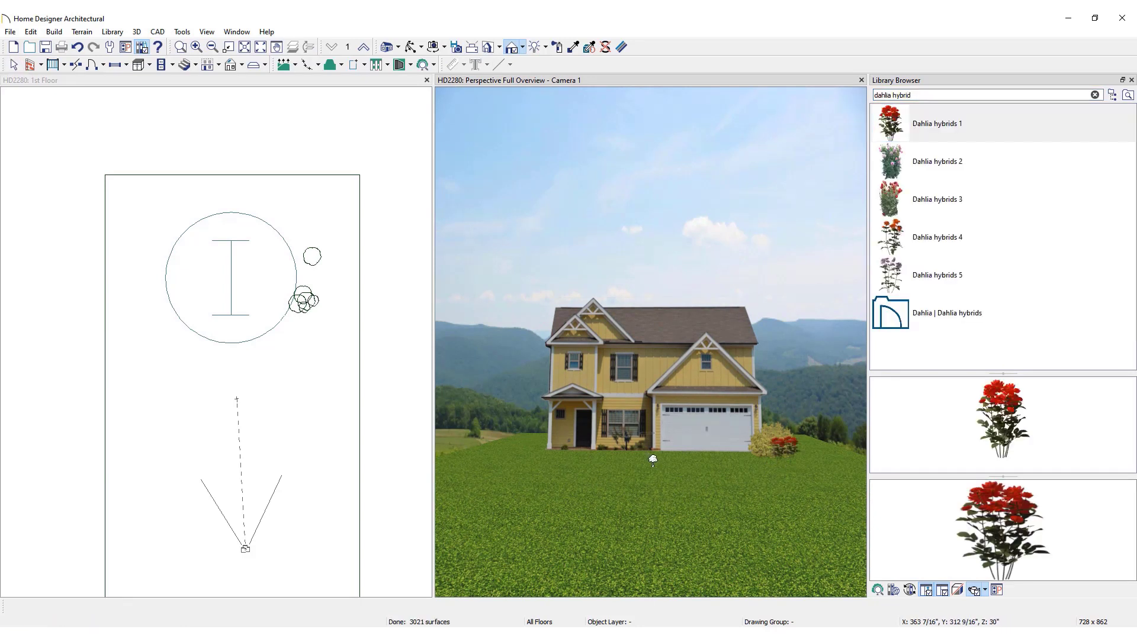
pyautogui.click(546, 462)
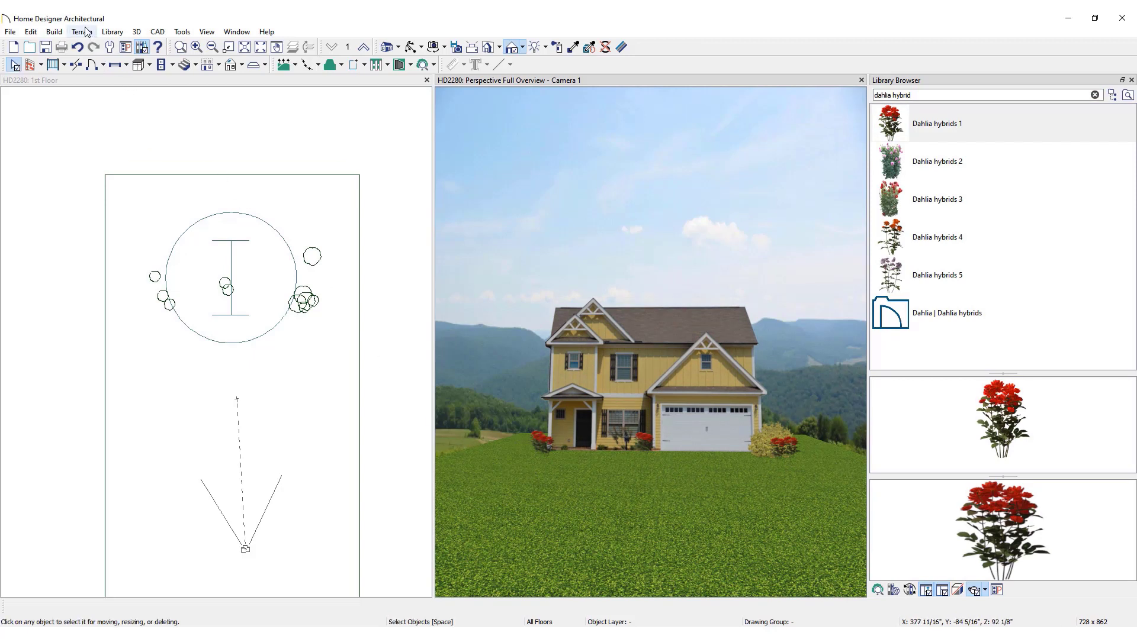
pyautogui.click(81, 30)
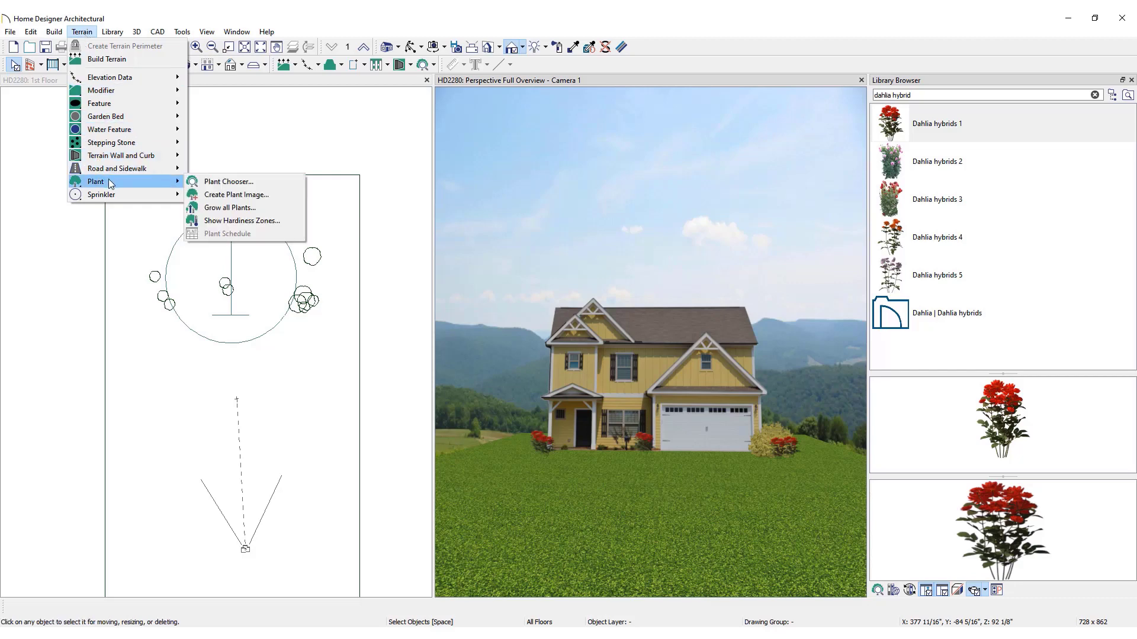
pyautogui.moveTo(246, 181)
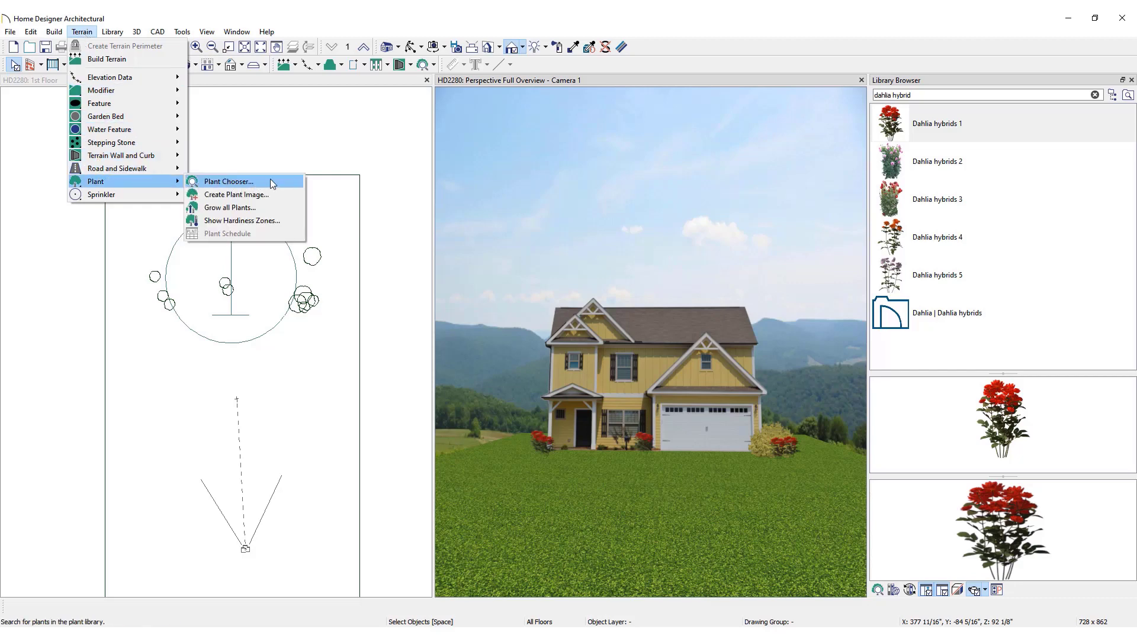
# Search the Plant Chooser for cercis and pick the blossoming adult Cercis siliquastrum
pyautogui.click(228, 181)
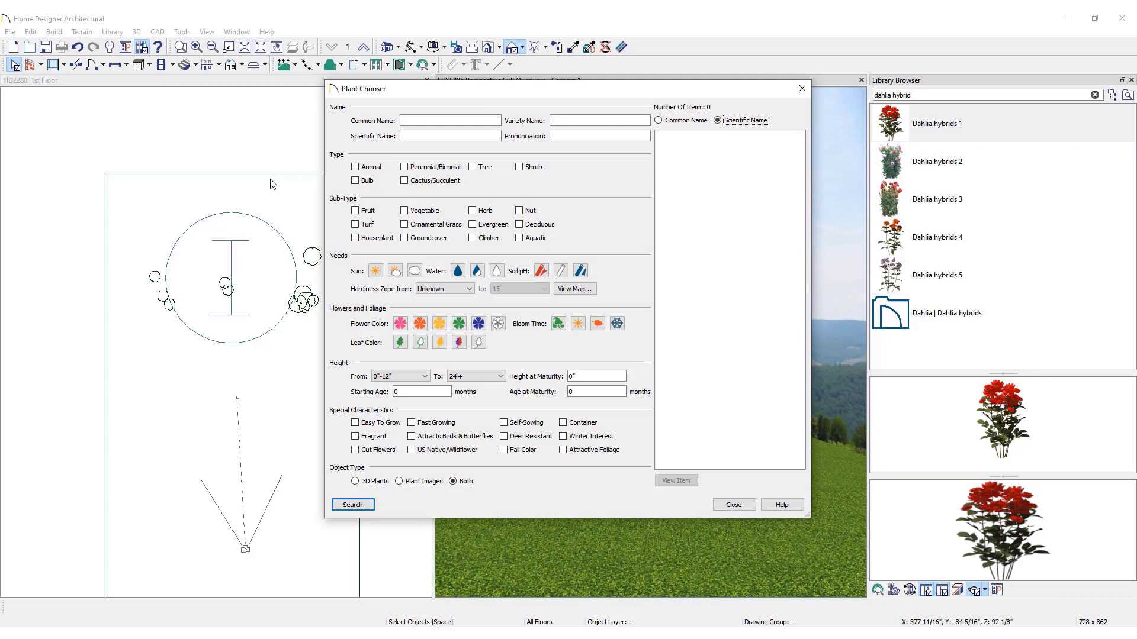
pyautogui.click(450, 121)
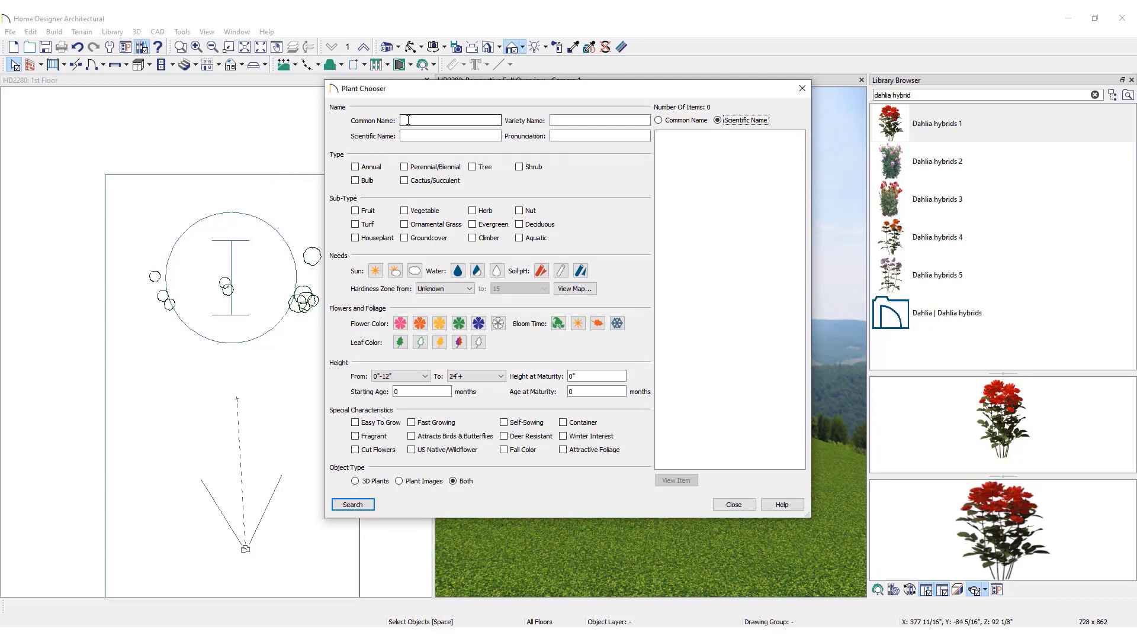
pyautogui.write('cer')
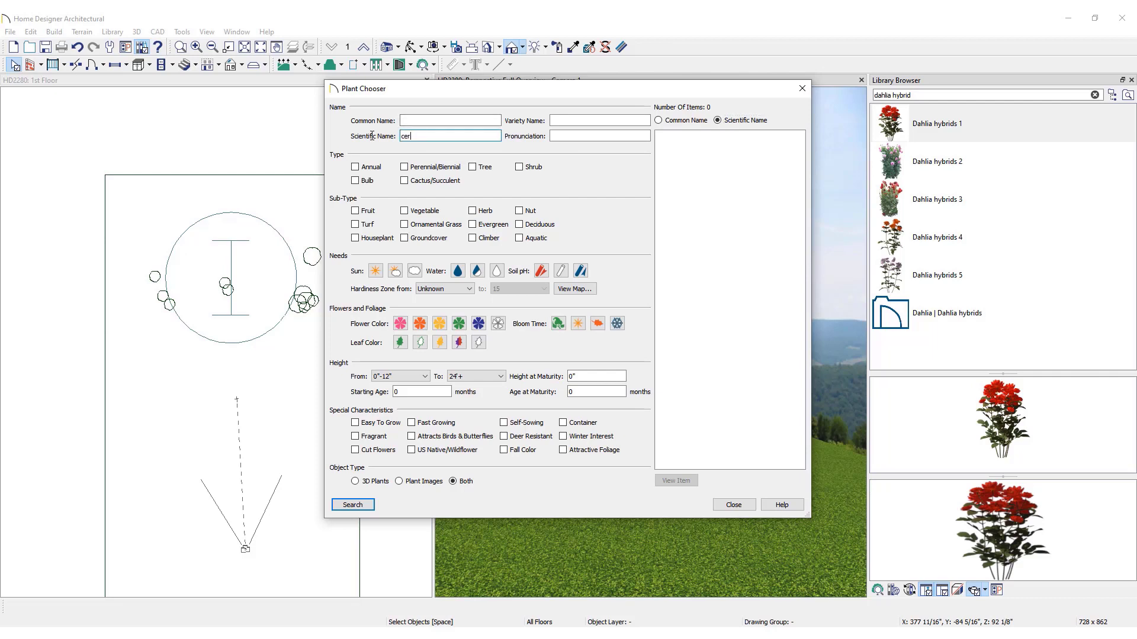
pyautogui.click(351, 505)
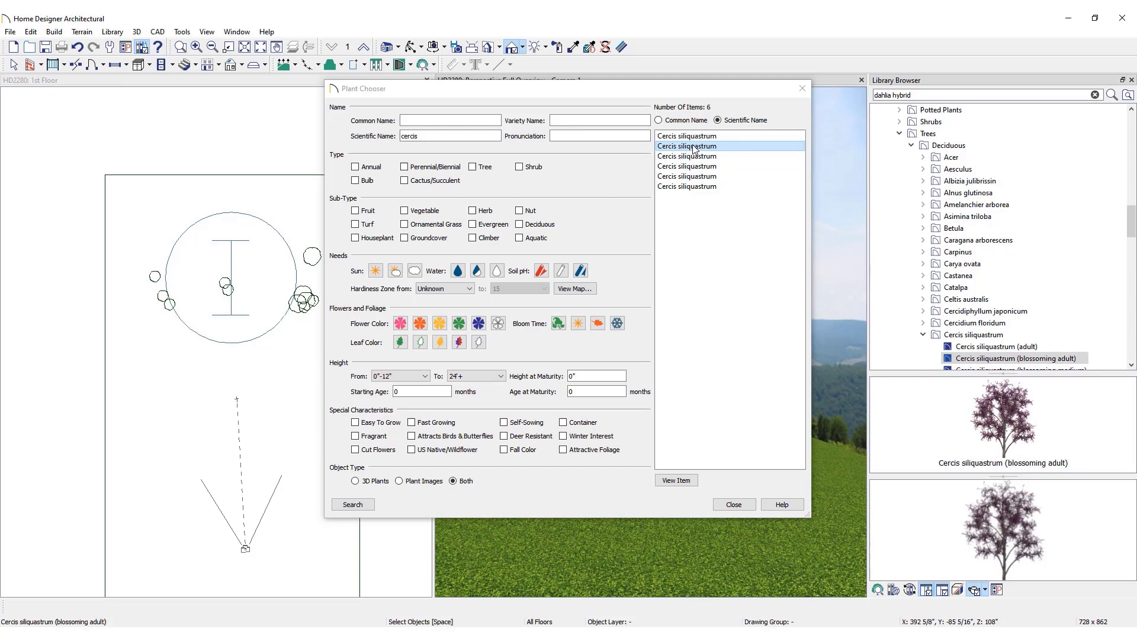
pyautogui.click(673, 483)
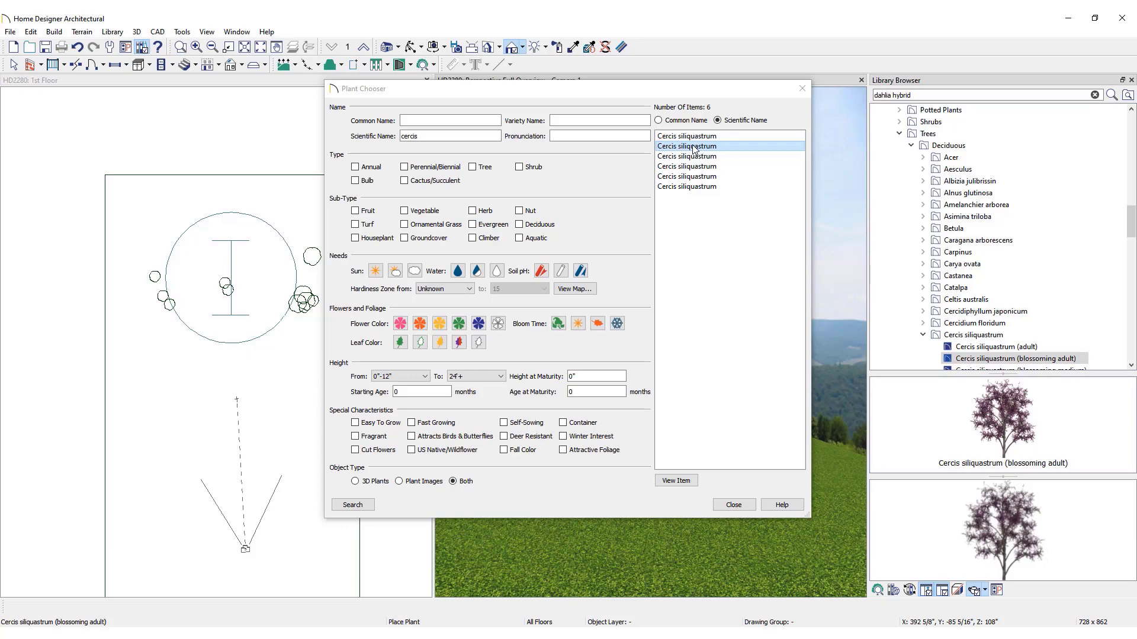
pyautogui.click(732, 504)
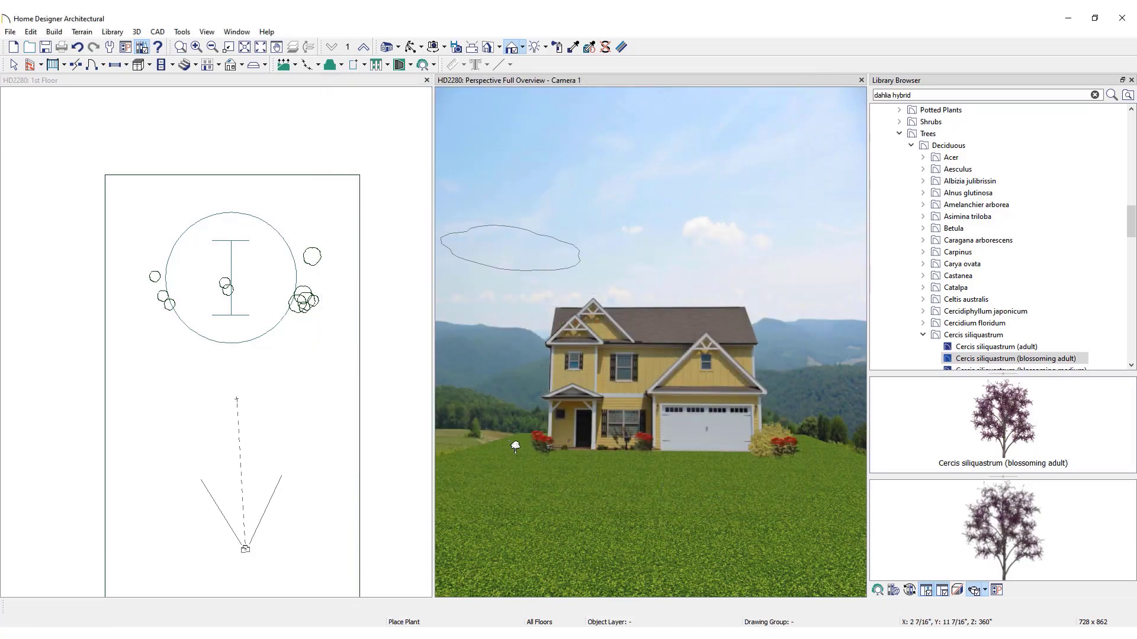
# Plant the Cercis siliquastrum tree to the left of the house in the 3D view
pyautogui.click(521, 443)
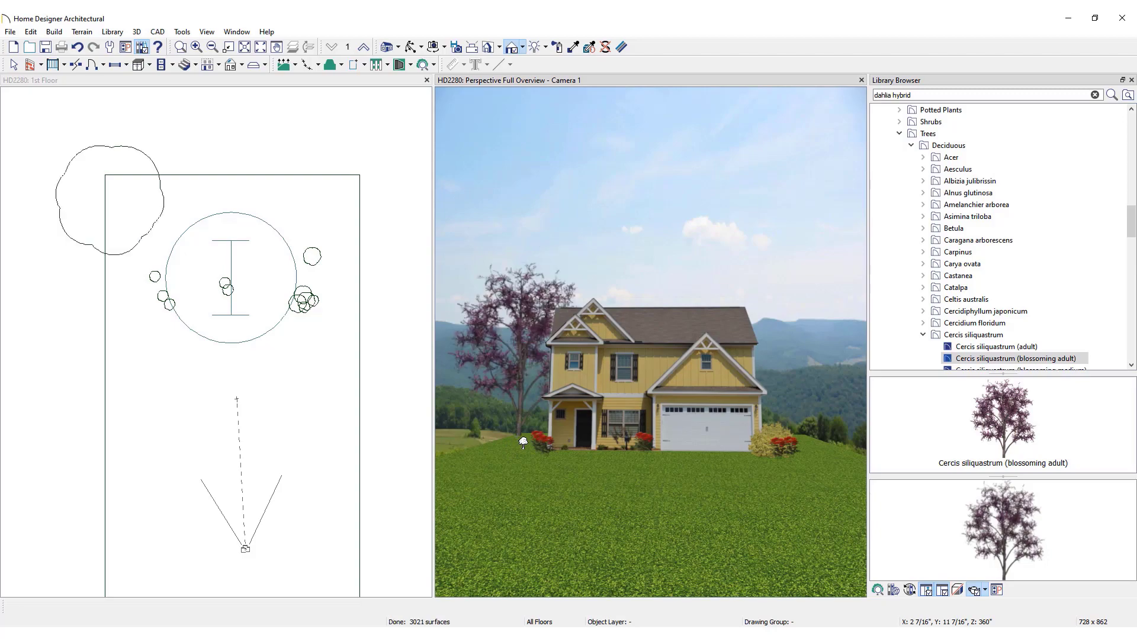